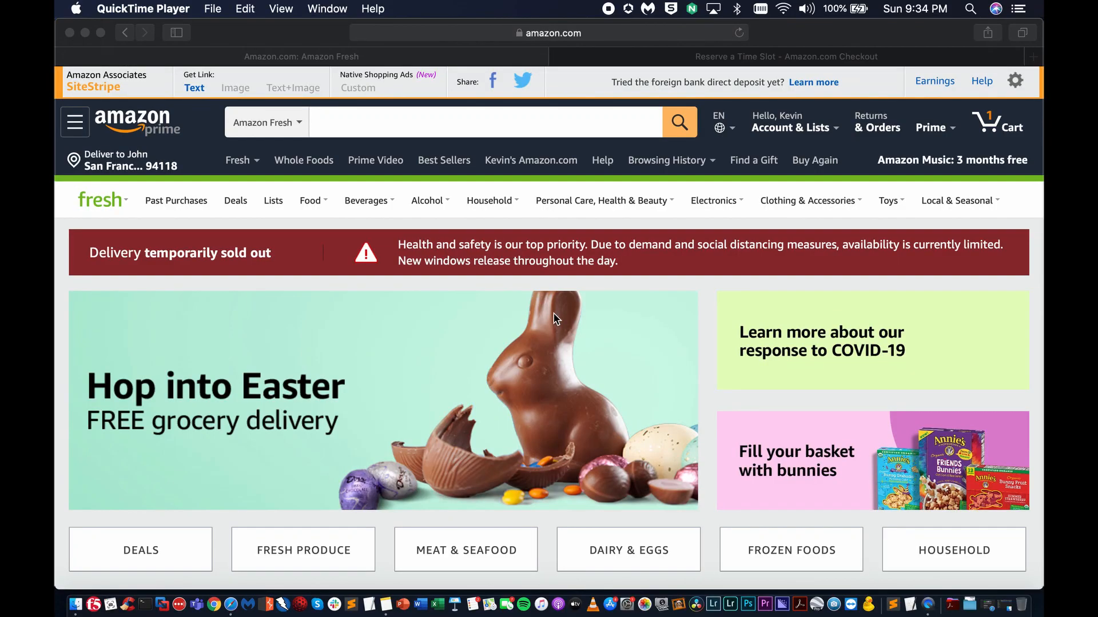
{"action": "mouse_move", "coordinate": [550, 79]}
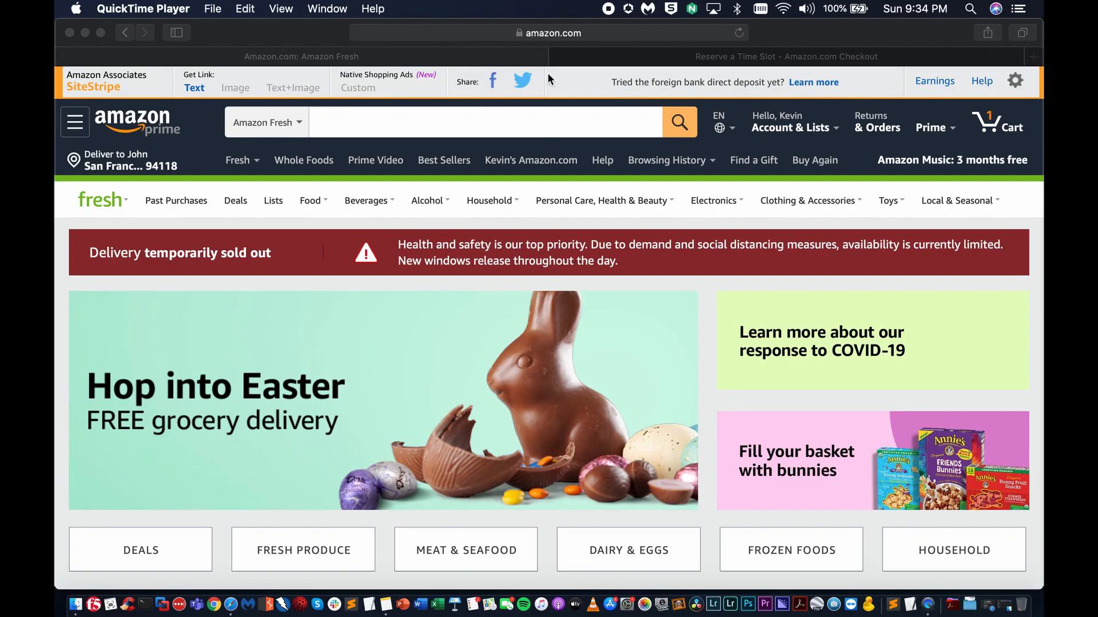
{"action": "mouse_move", "coordinate": [874, 168]}
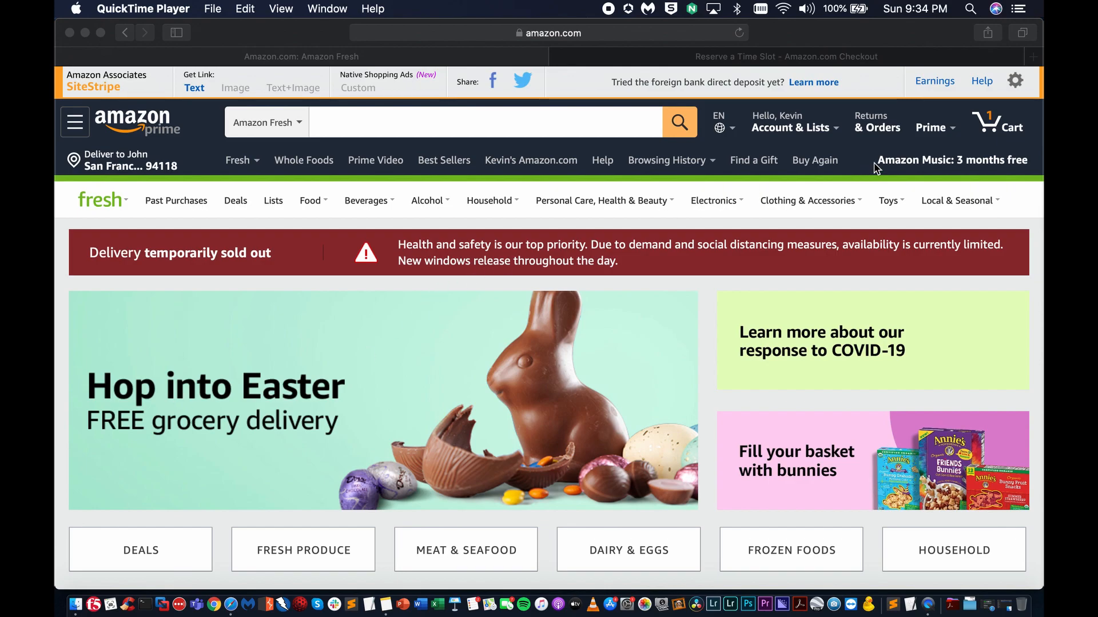
{"action": "mouse_move", "coordinate": [993, 133]}
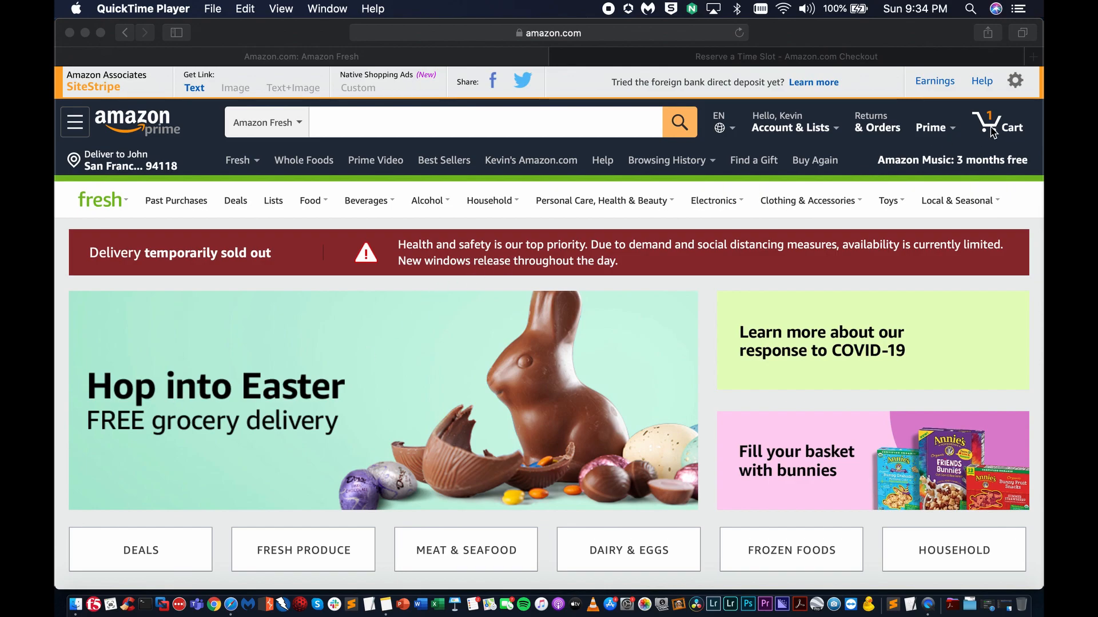
Step: Bring up the Reserve a Time Slot page and review the unavailable delivery windows for Today, Tomorrow and Tuesday
{"action": "left_click", "coordinate": [785, 56]}
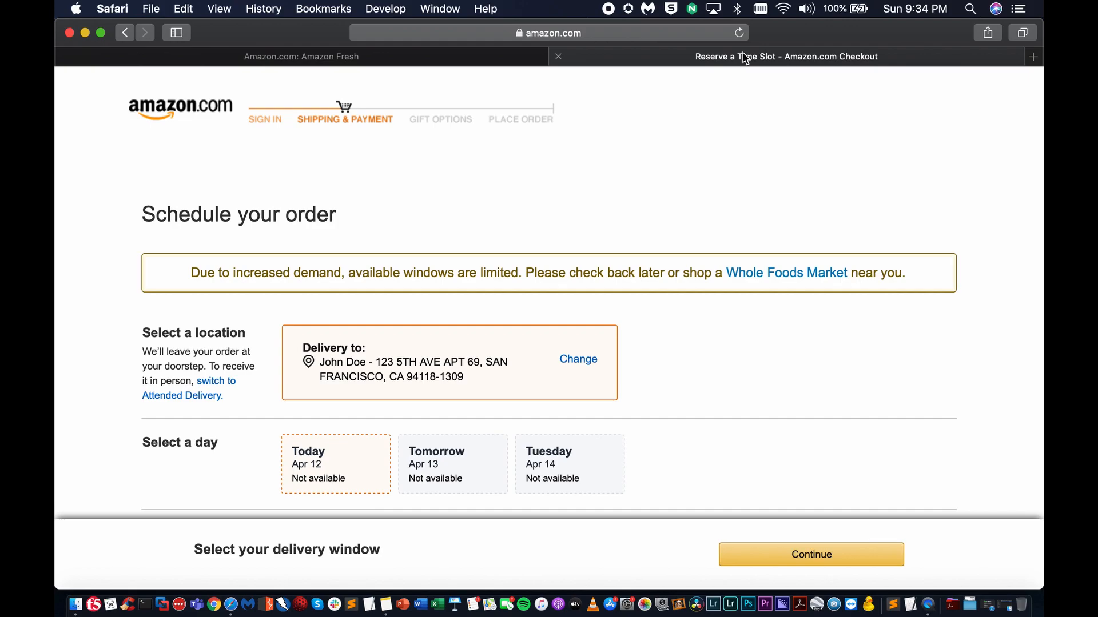
{"action": "mouse_move", "coordinate": [735, 118]}
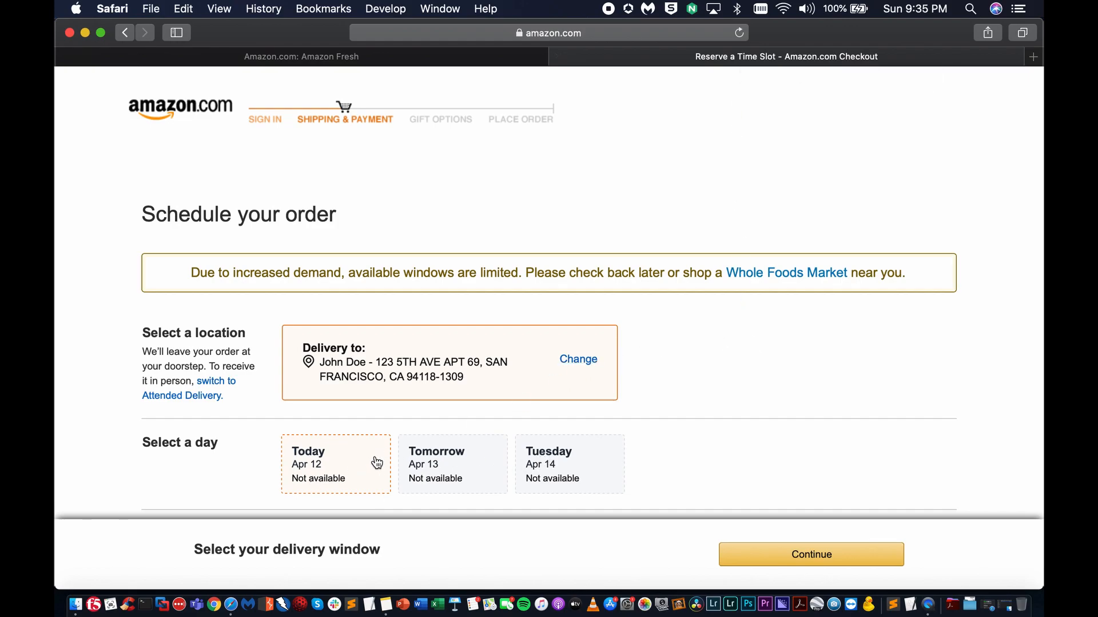
{"action": "mouse_move", "coordinate": [568, 457]}
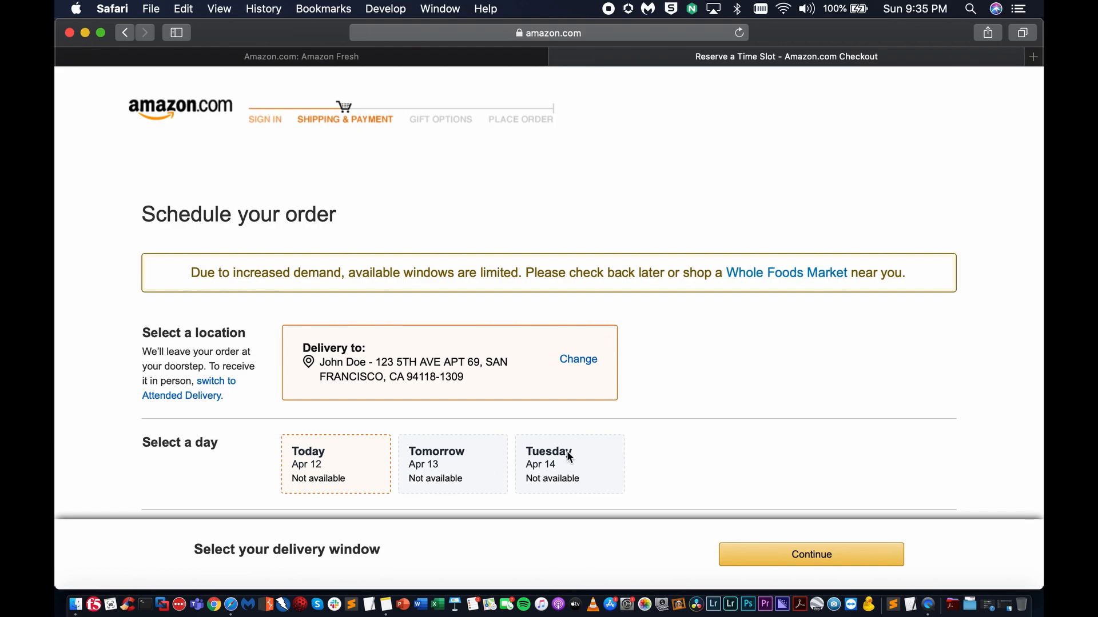
{"action": "mouse_move", "coordinate": [669, 441]}
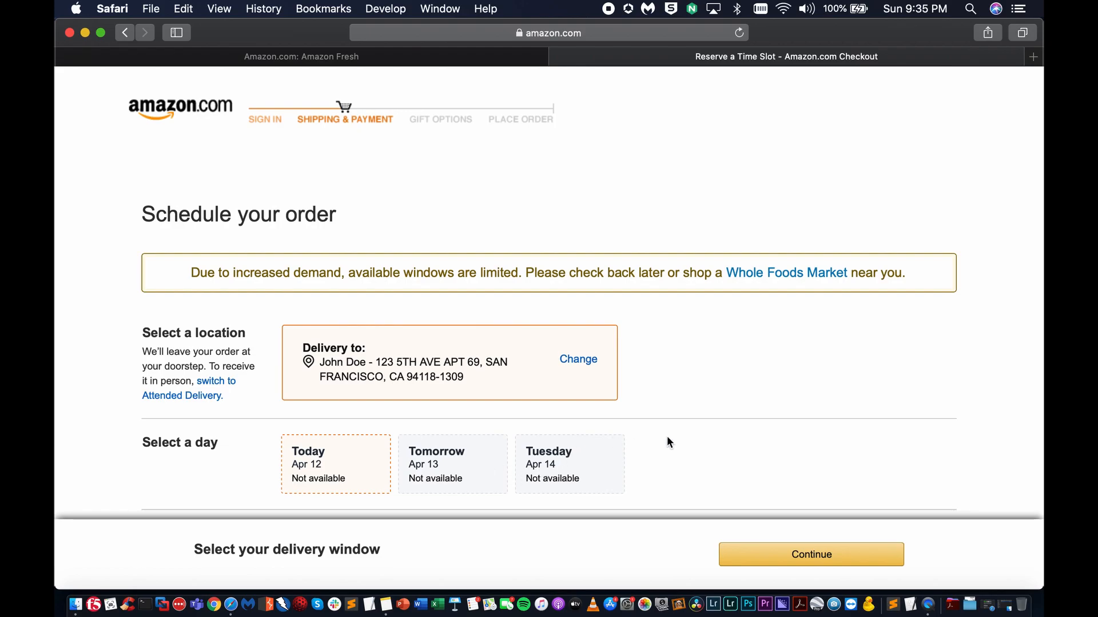
{"action": "scroll", "scroll_direction": "down", "scroll_amount": 3}
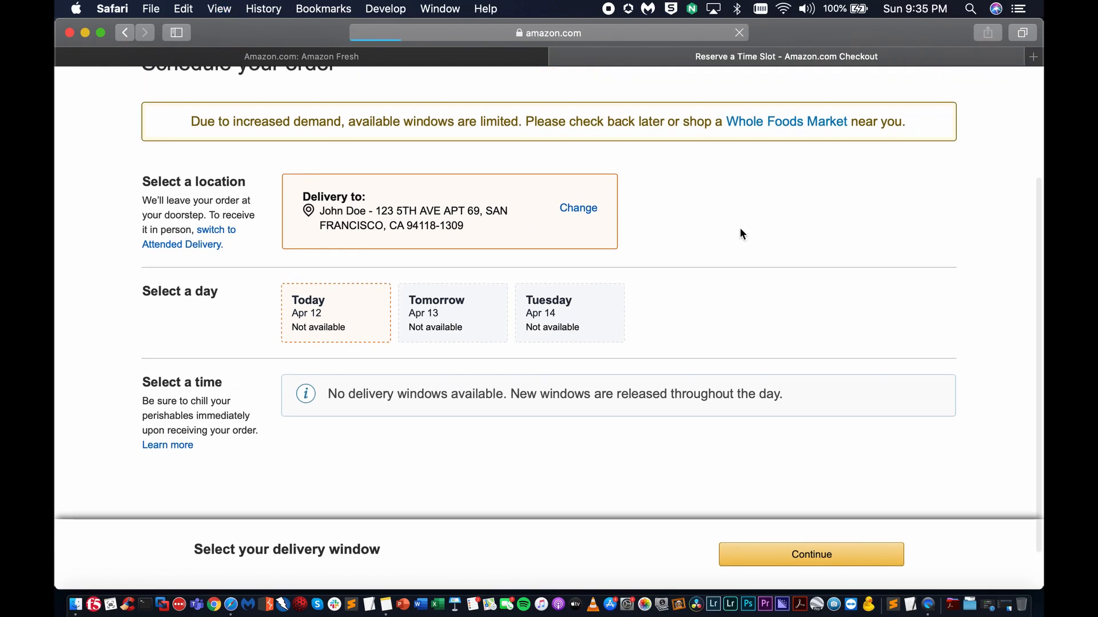
{"action": "scroll", "scroll_direction": "up", "scroll_amount": 3}
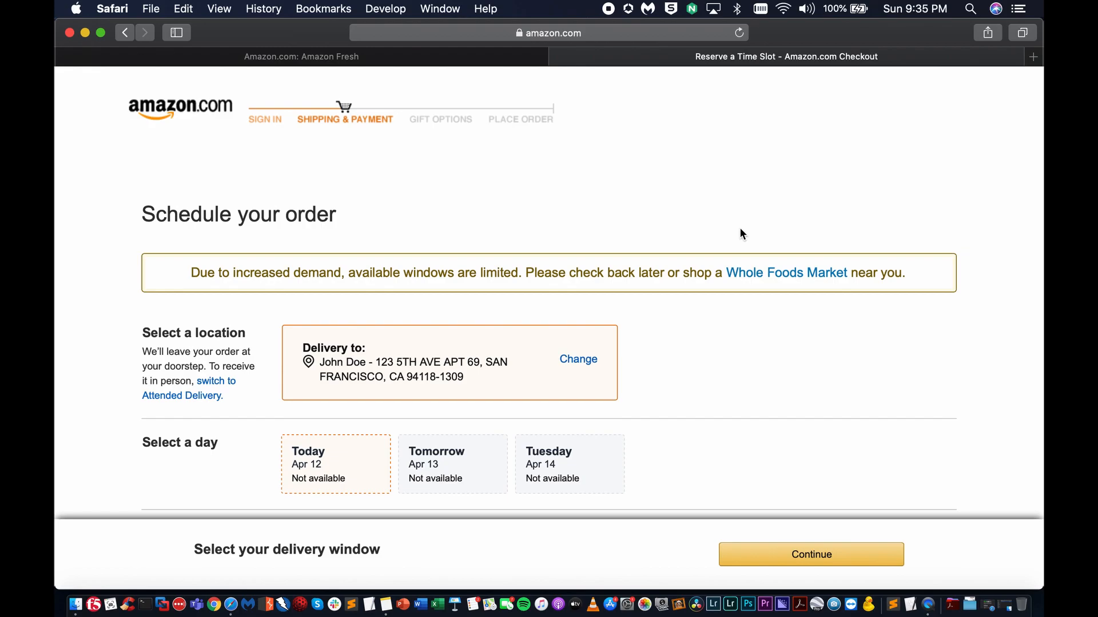
{"action": "mouse_move", "coordinate": [168, 449]}
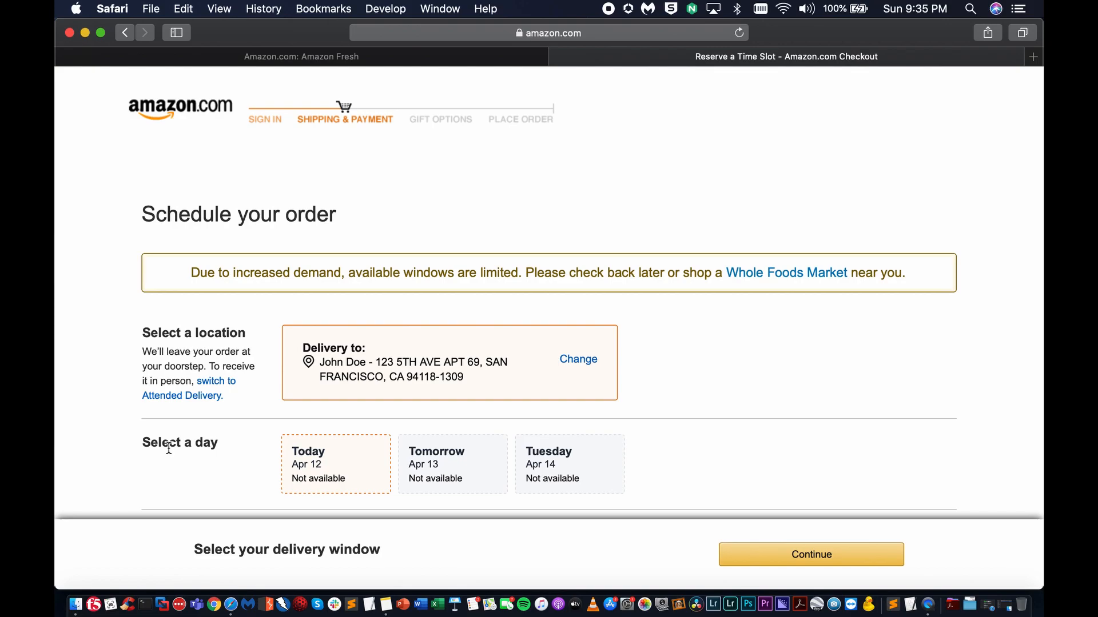
{"action": "mouse_move", "coordinate": [155, 466]}
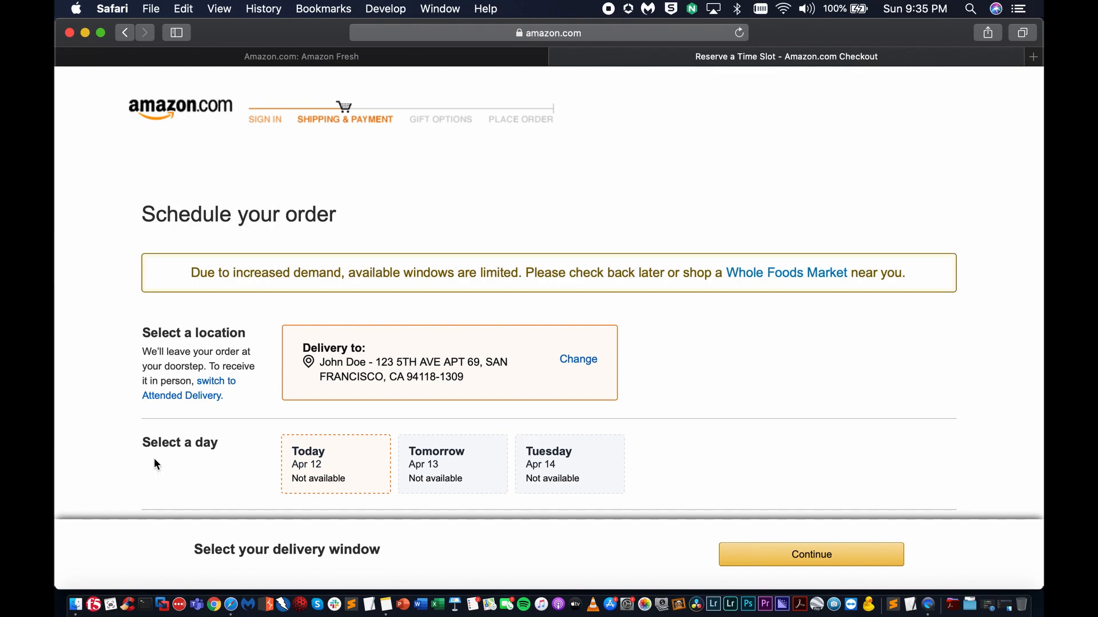
{"action": "mouse_move", "coordinate": [71, 600]}
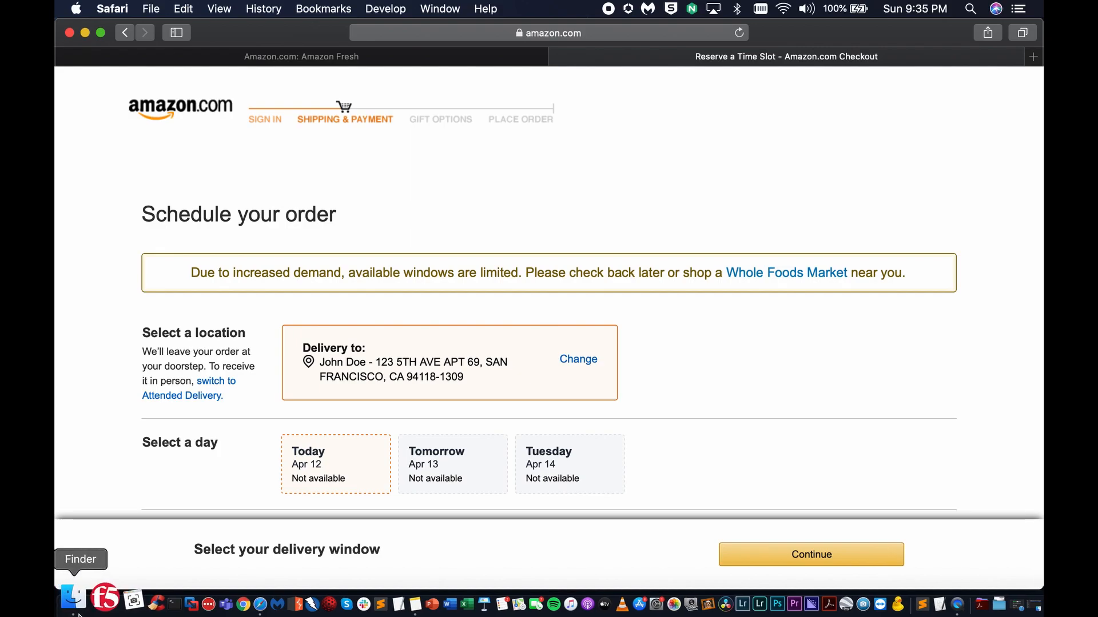
Step: Show the Finder window with the Amazon folder containing delivery-window-finder.scpt
{"action": "left_click", "coordinate": [71, 604]}
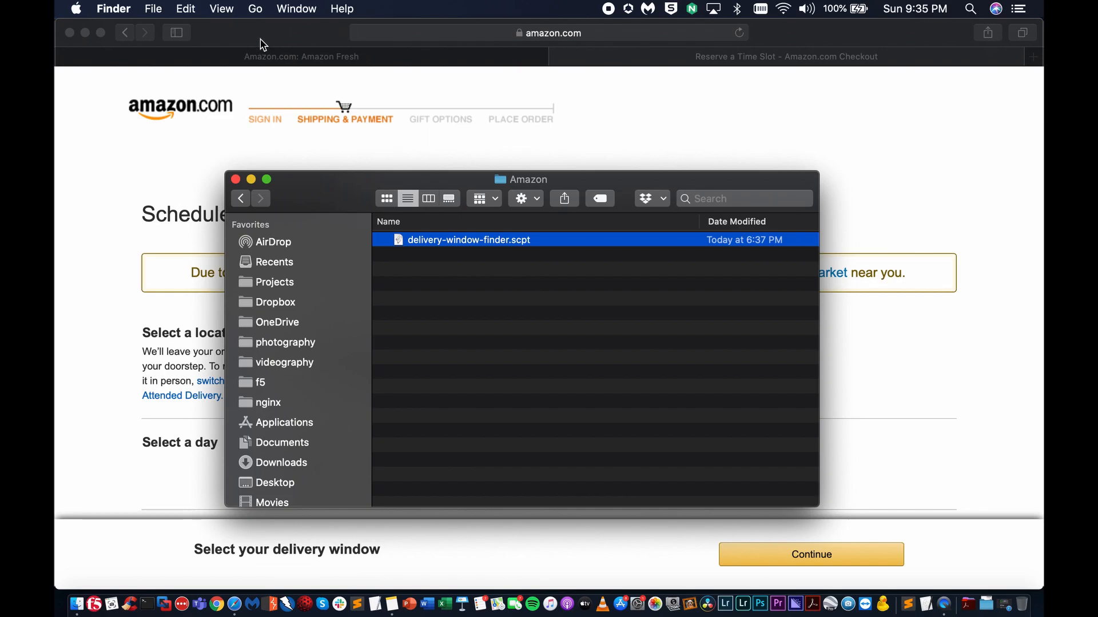
Step: Confirm 'Show Develop menu in menu bar' is enabled in Safari's Advanced preferences
{"action": "left_click", "coordinate": [112, 8]}
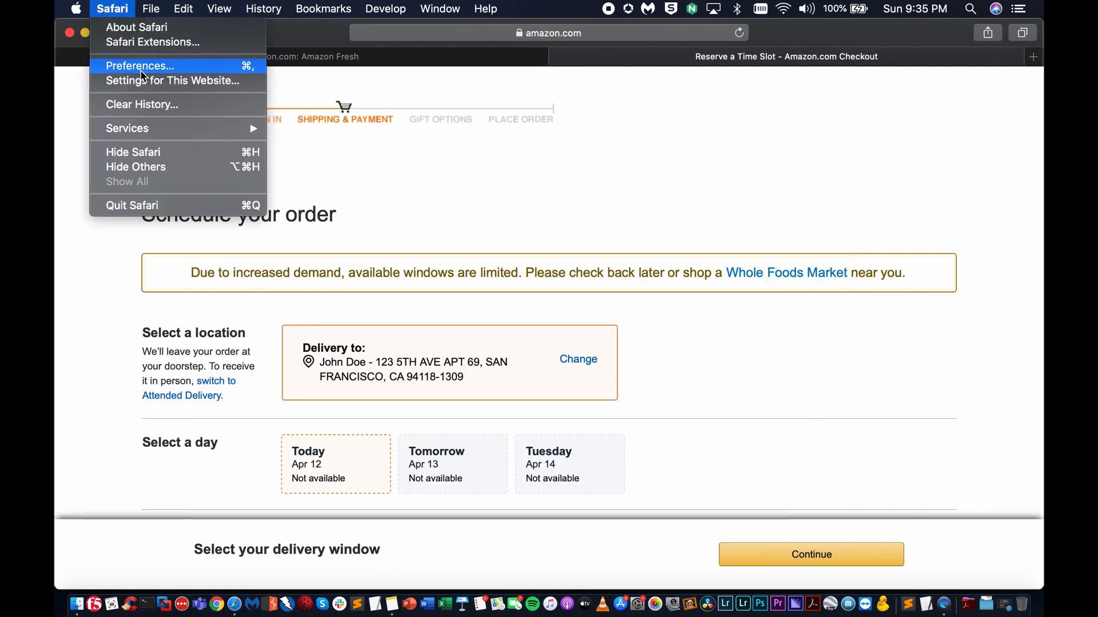
{"action": "left_click", "coordinate": [139, 67]}
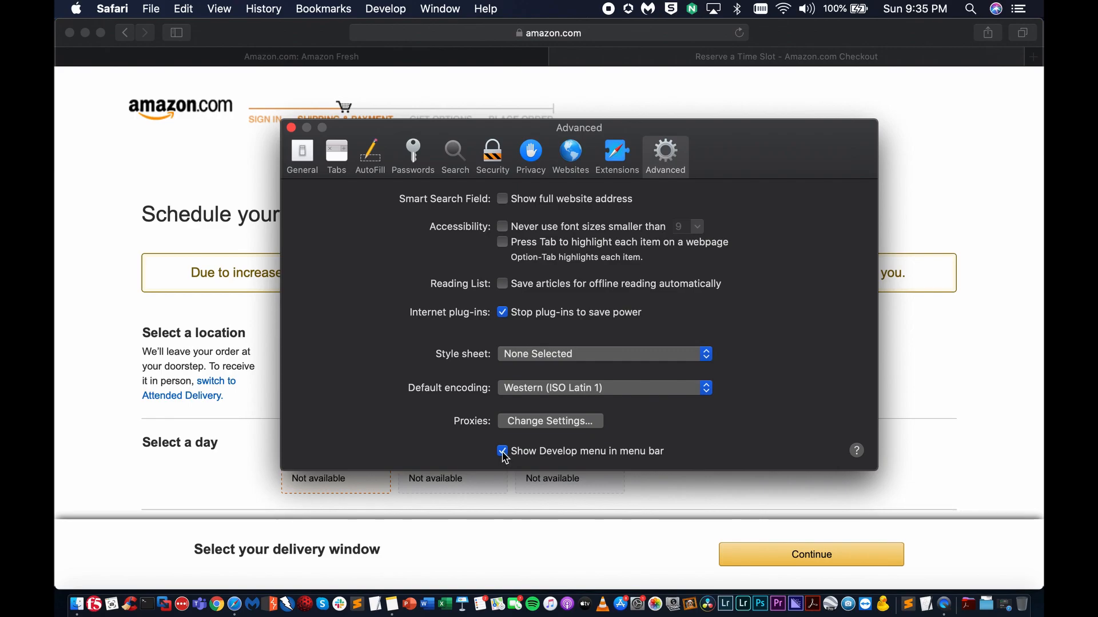
{"action": "left_click", "coordinate": [291, 127]}
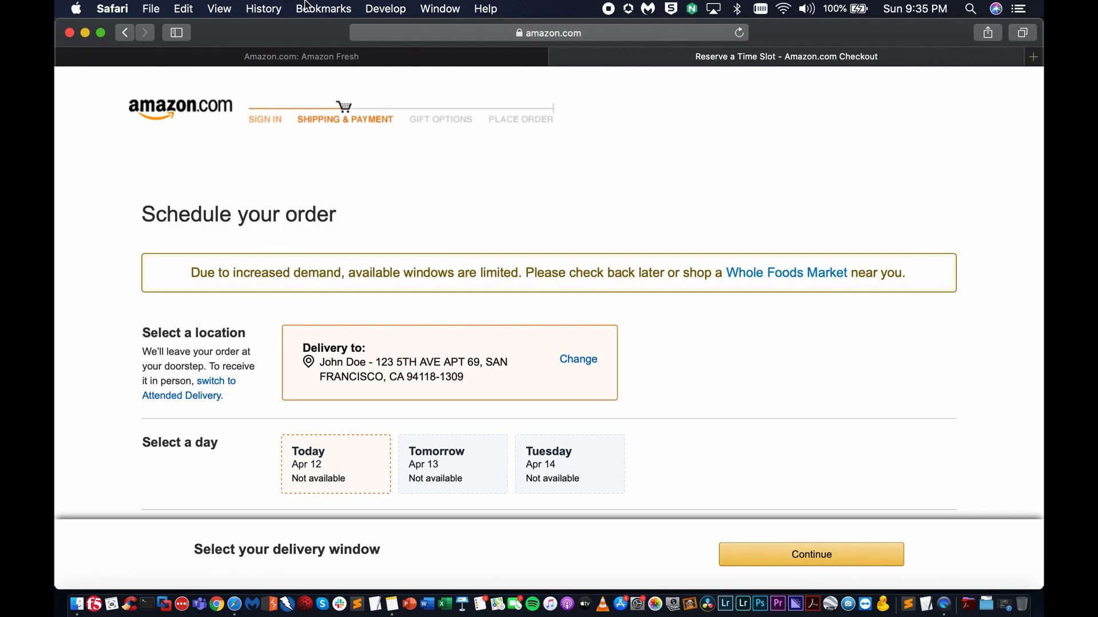
Step: Verify 'Allow JavaScript from Apple Events' is checked in the Develop menu
{"action": "left_click", "coordinate": [385, 8]}
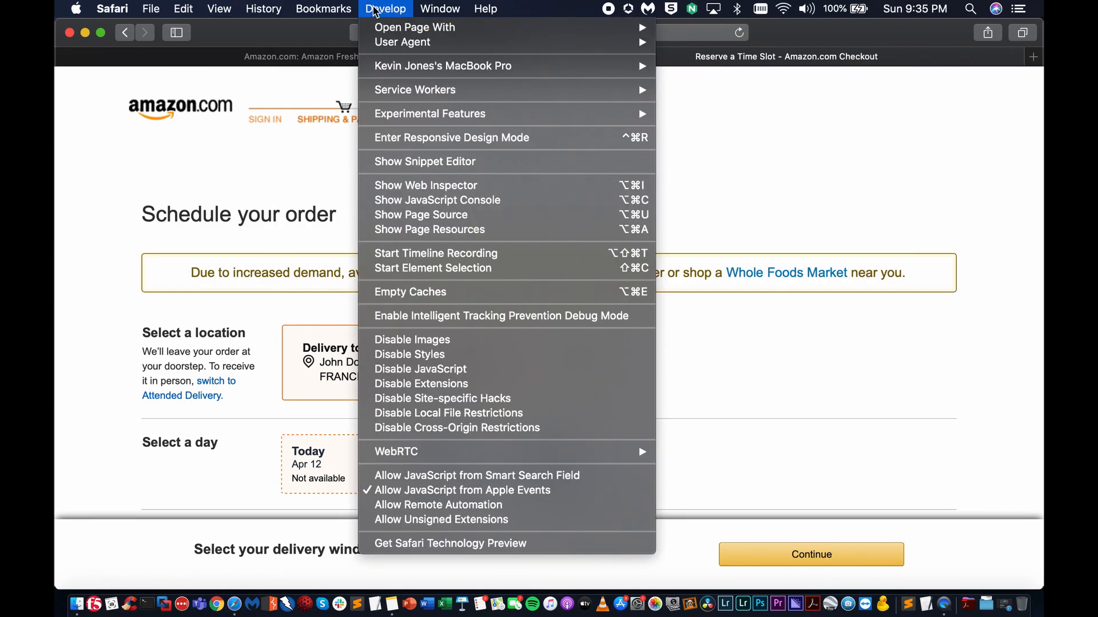
{"action": "mouse_move", "coordinate": [417, 281]}
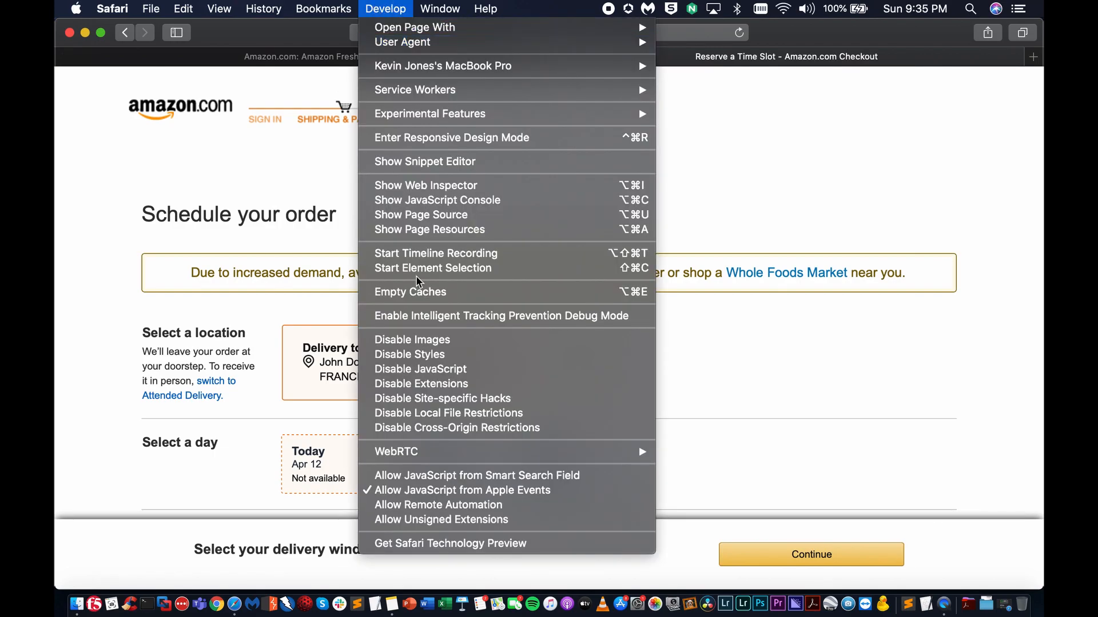
{"action": "mouse_move", "coordinate": [462, 490]}
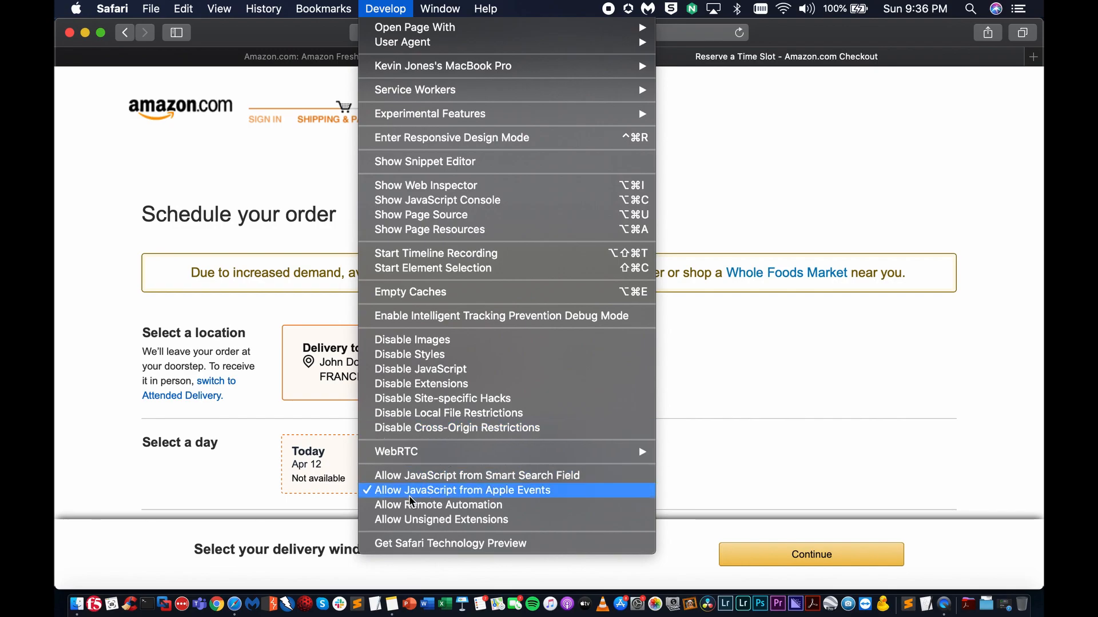
{"action": "mouse_move", "coordinate": [460, 497]}
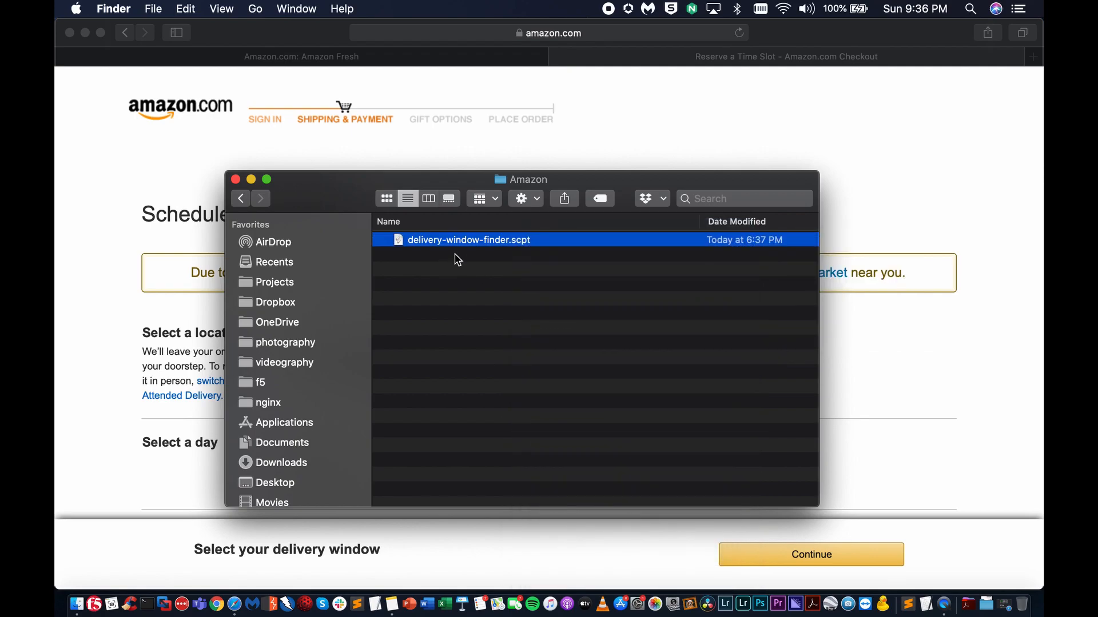
Step: Load delivery-window-finder.scpt into Script Editor and position its window
{"action": "double_click", "coordinate": [468, 239]}
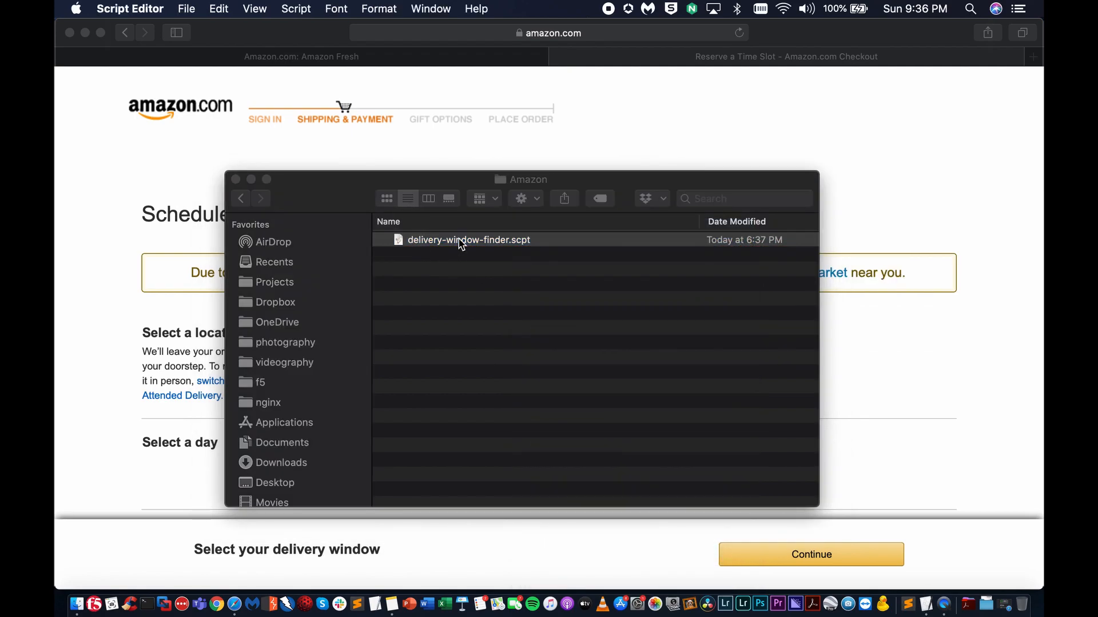
{"action": "double_click", "coordinate": [467, 239]}
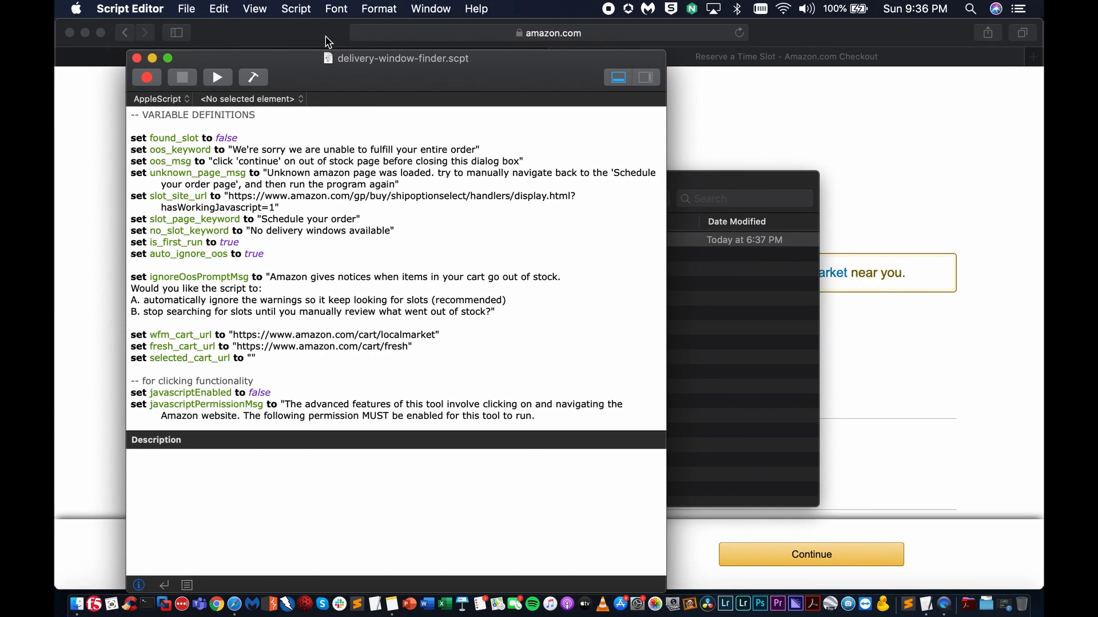
{"action": "left_click_drag", "start_coordinate": [403, 58], "coordinate": [397, 44]}
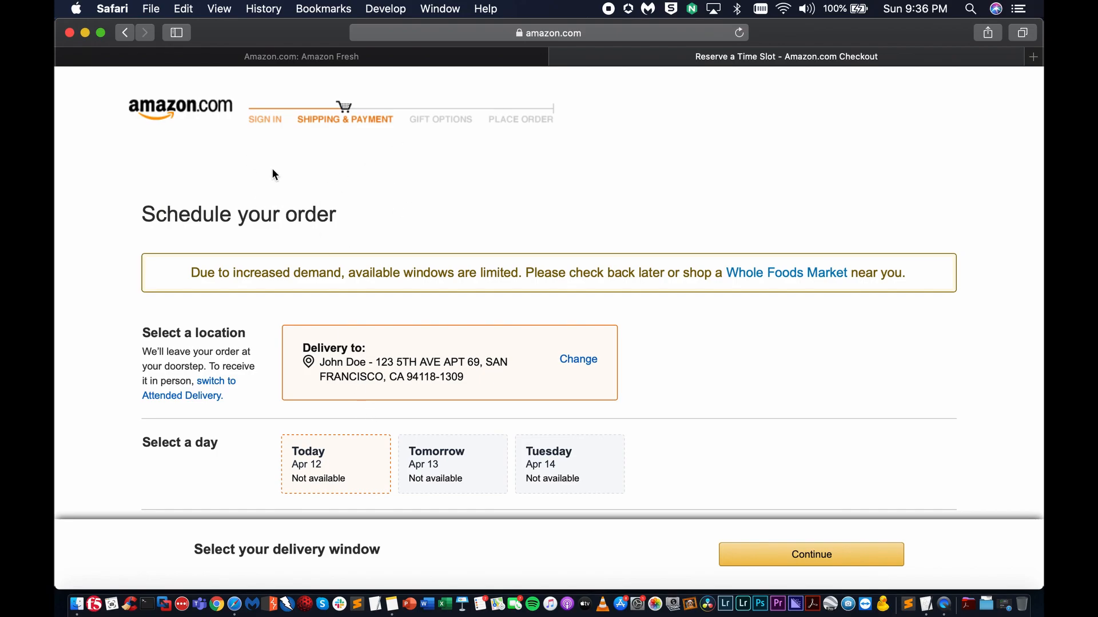
{"action": "mouse_move", "coordinate": [511, 387]}
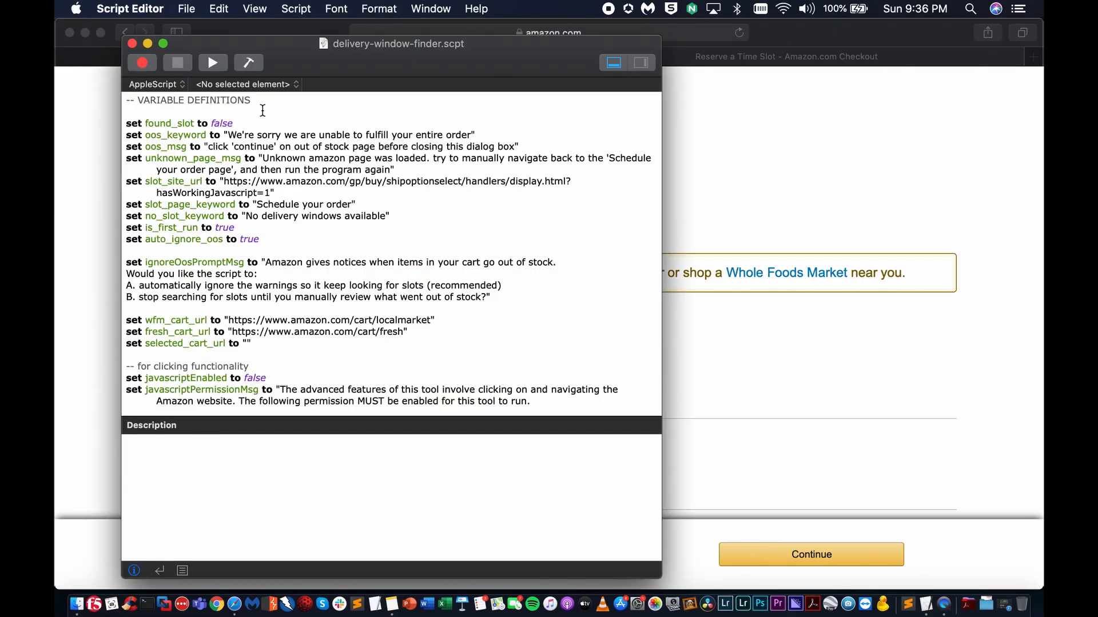
Step: Run the delivery-window-finder script and continue past its Welcome dialog
{"action": "left_click", "coordinate": [212, 63]}
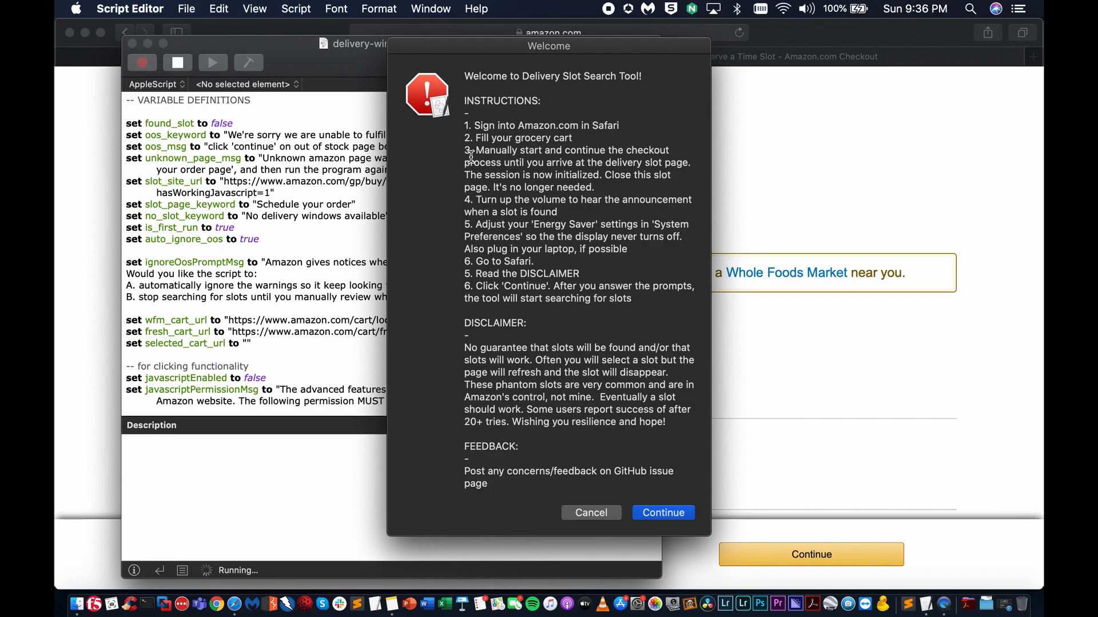
{"action": "mouse_move", "coordinate": [539, 114]}
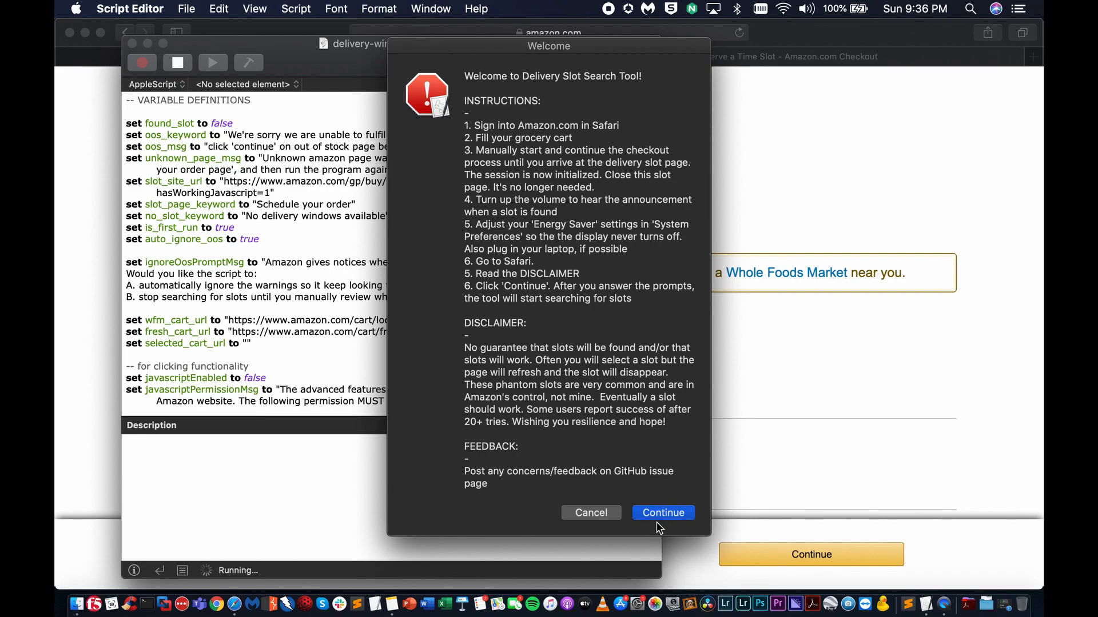
{"action": "mouse_move", "coordinate": [656, 521]}
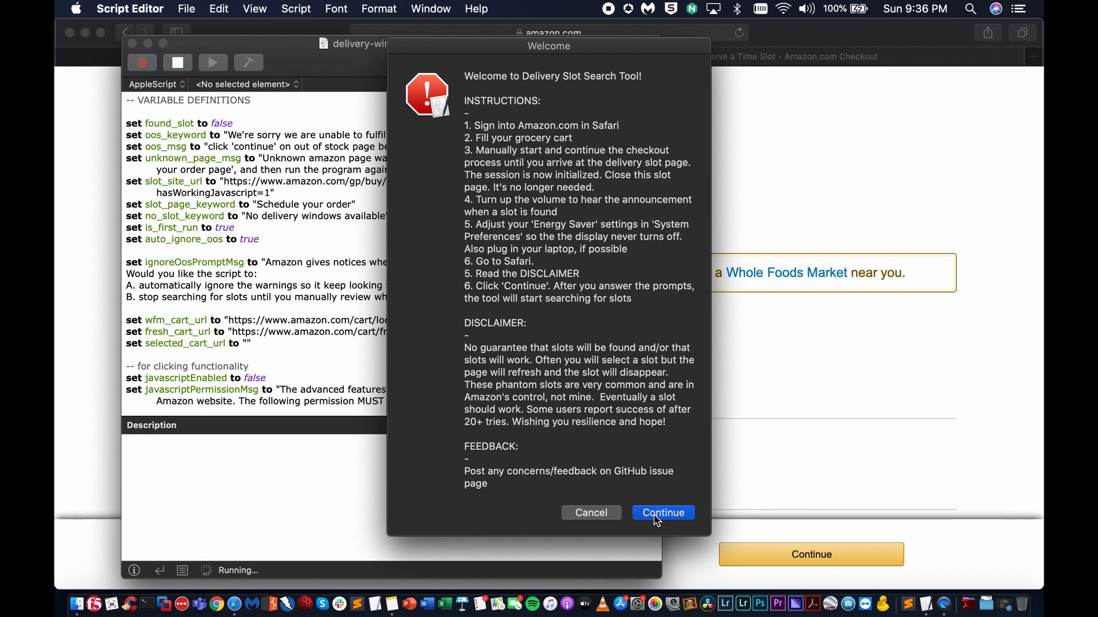
{"action": "left_click", "coordinate": [662, 513]}
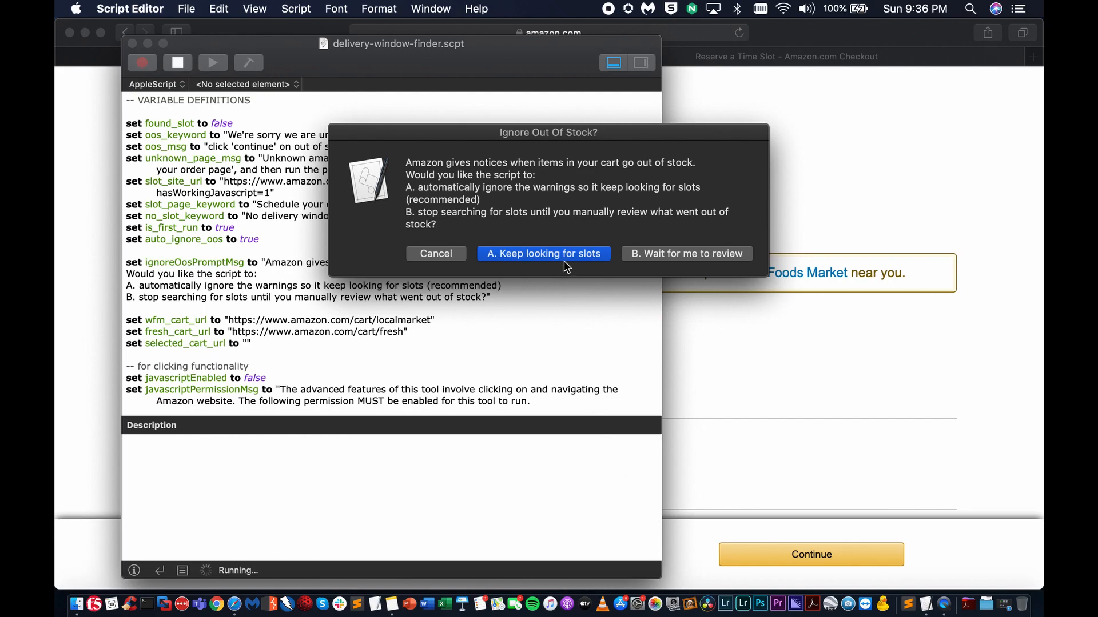
{"action": "mouse_move", "coordinate": [562, 217]}
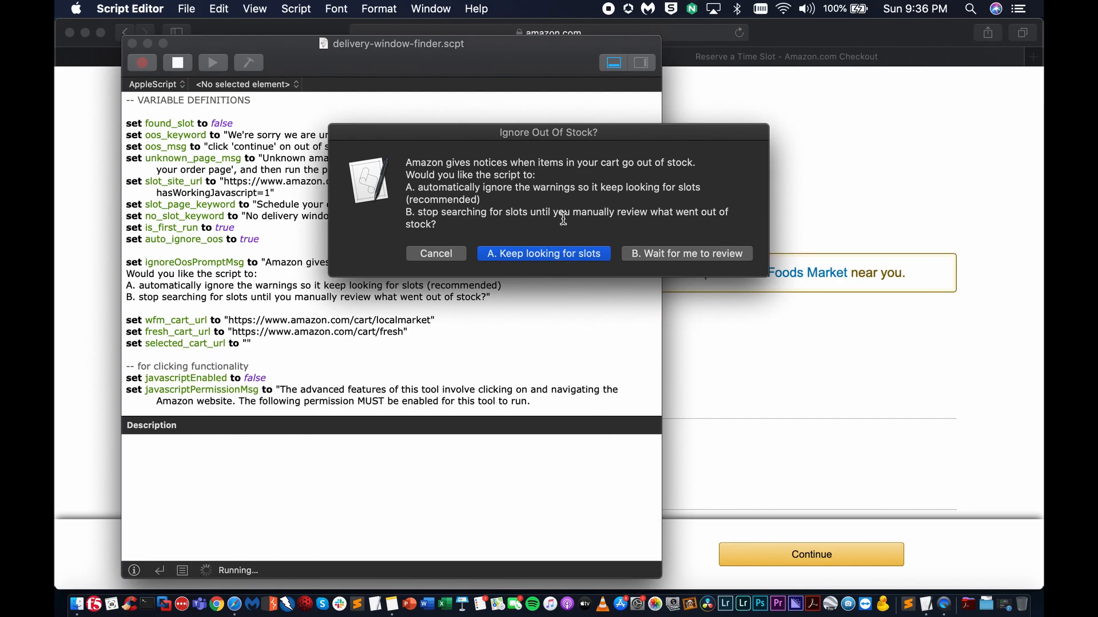
{"action": "mouse_move", "coordinate": [678, 260]}
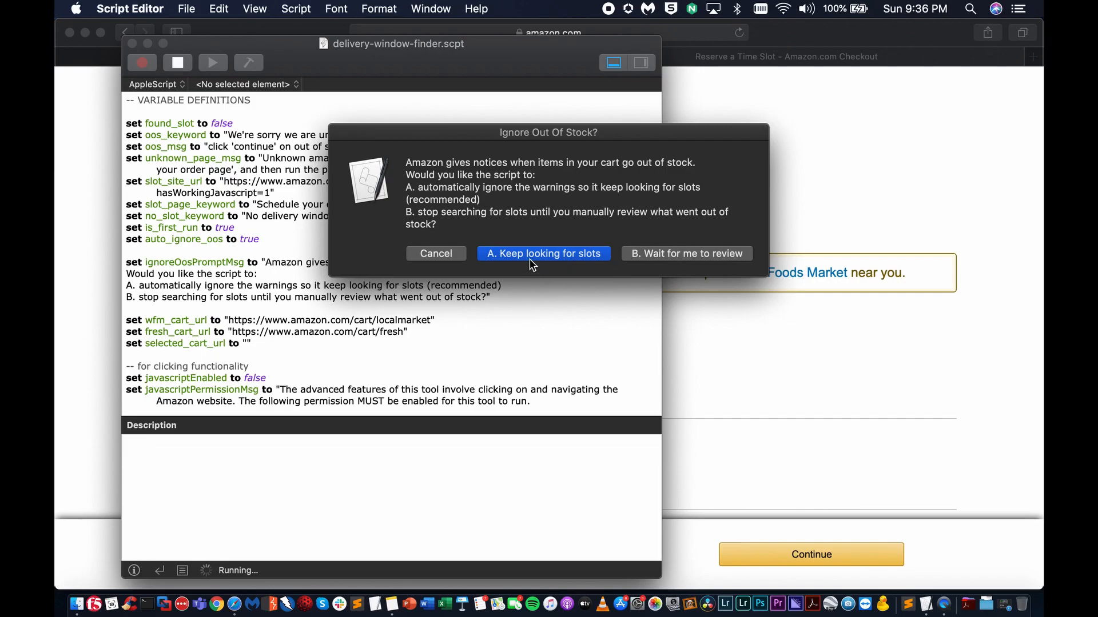
{"action": "mouse_move", "coordinate": [521, 268]}
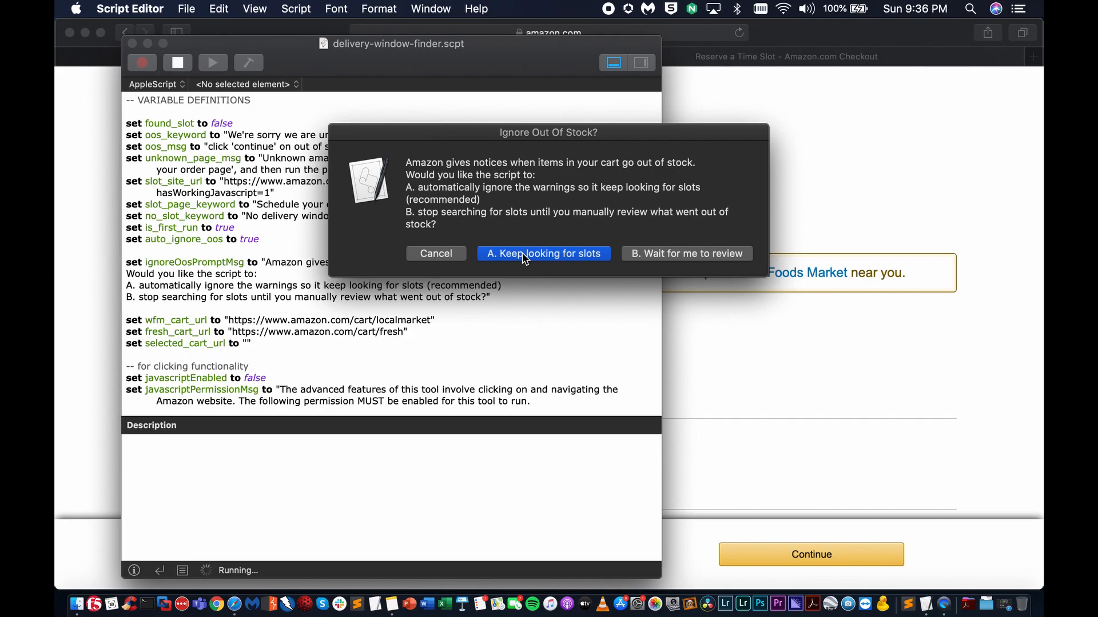
Step: Answer the prompts: keep looking past out-of-stock items, JavaScript permission done, text alerts yes, service Amazon Fresh
{"action": "left_click", "coordinate": [543, 254]}
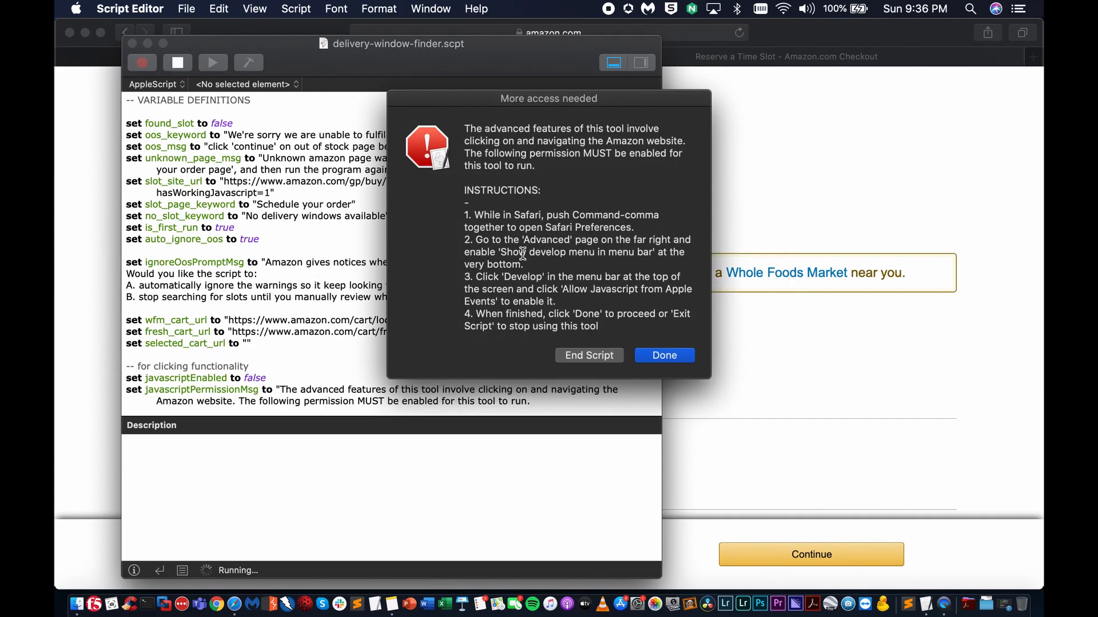
{"action": "mouse_move", "coordinate": [574, 253]}
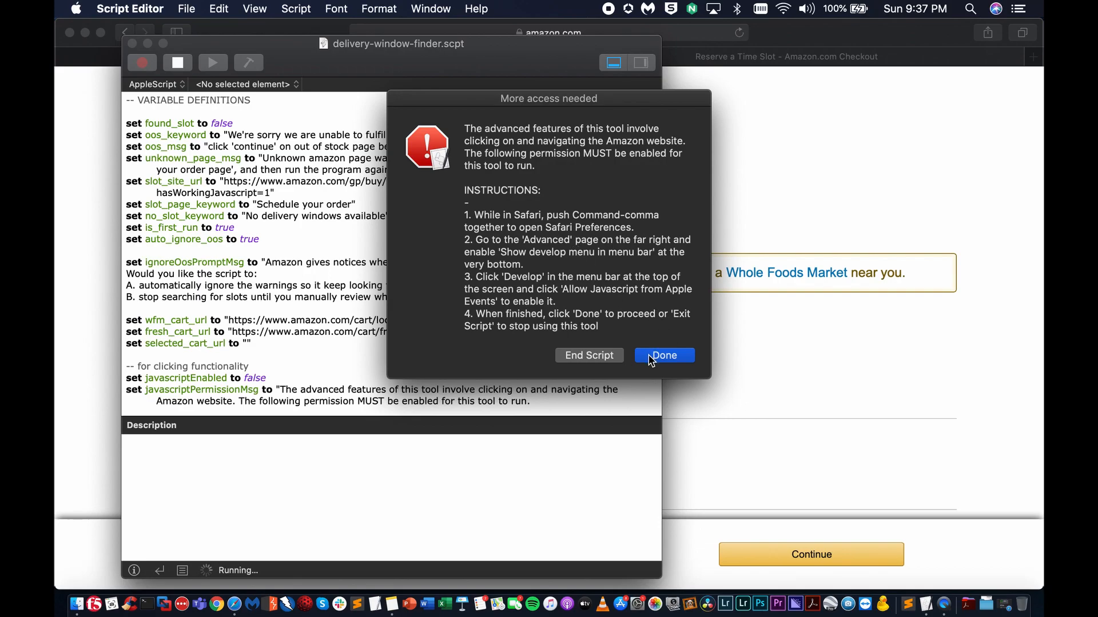
{"action": "left_click", "coordinate": [663, 355]}
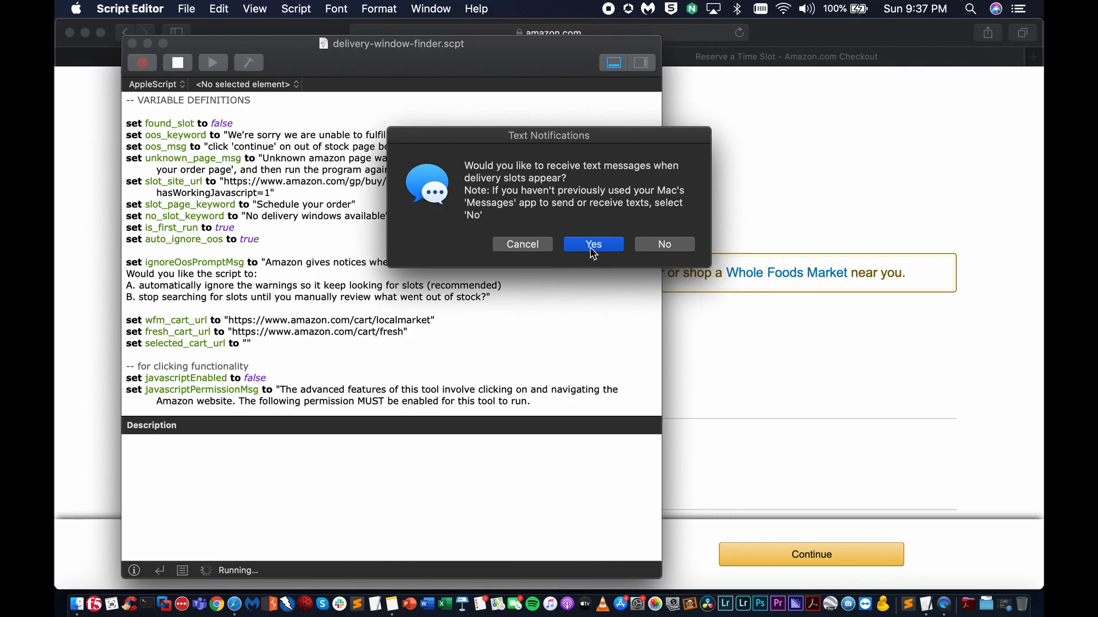
{"action": "mouse_move", "coordinate": [663, 244]}
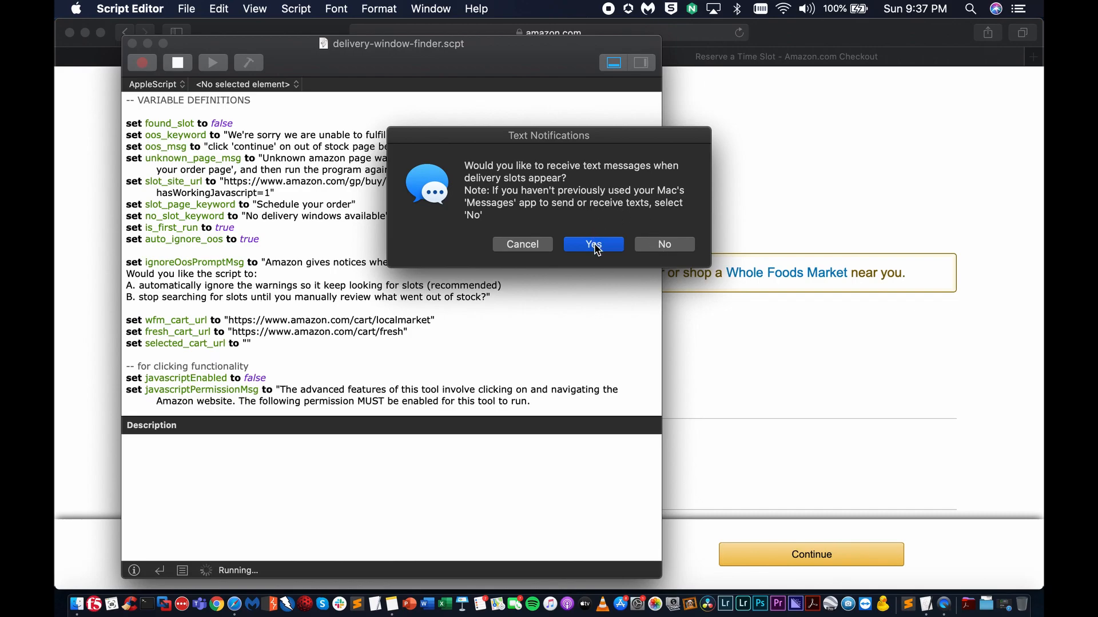
{"action": "left_click", "coordinate": [594, 244]}
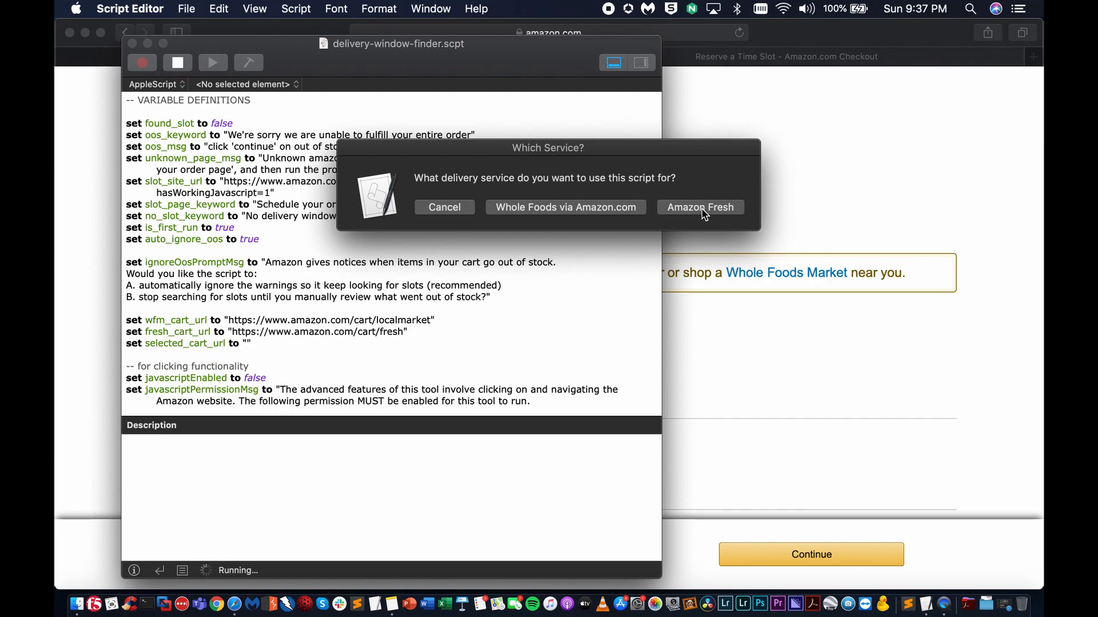
{"action": "left_click", "coordinate": [700, 207]}
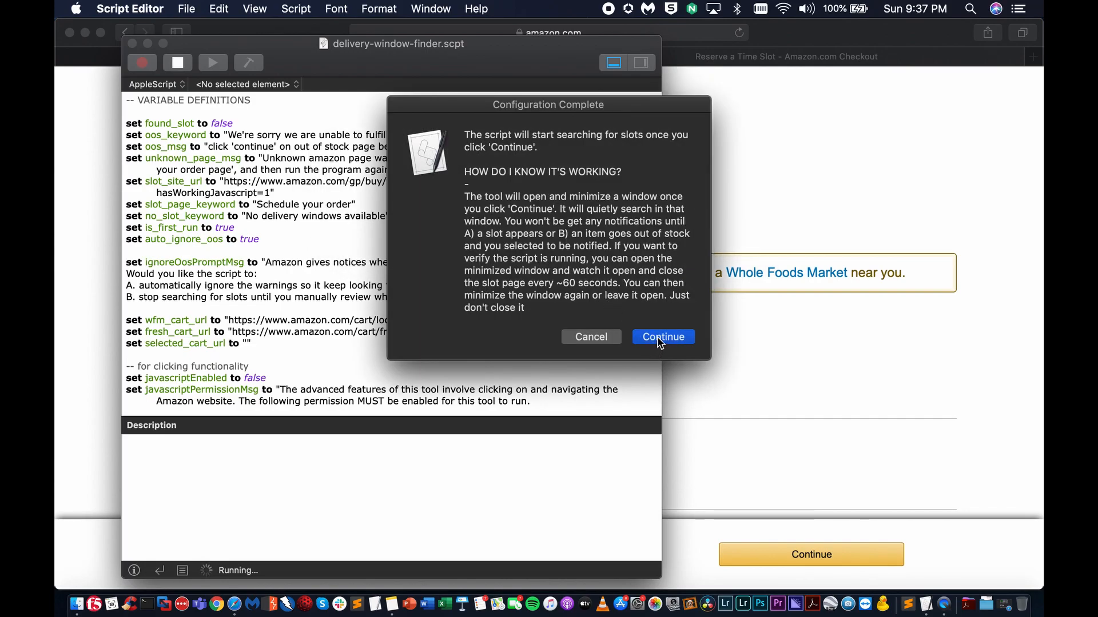
Step: Accept the Configuration Complete message so the script starts its slot search
{"action": "left_click", "coordinate": [662, 336]}
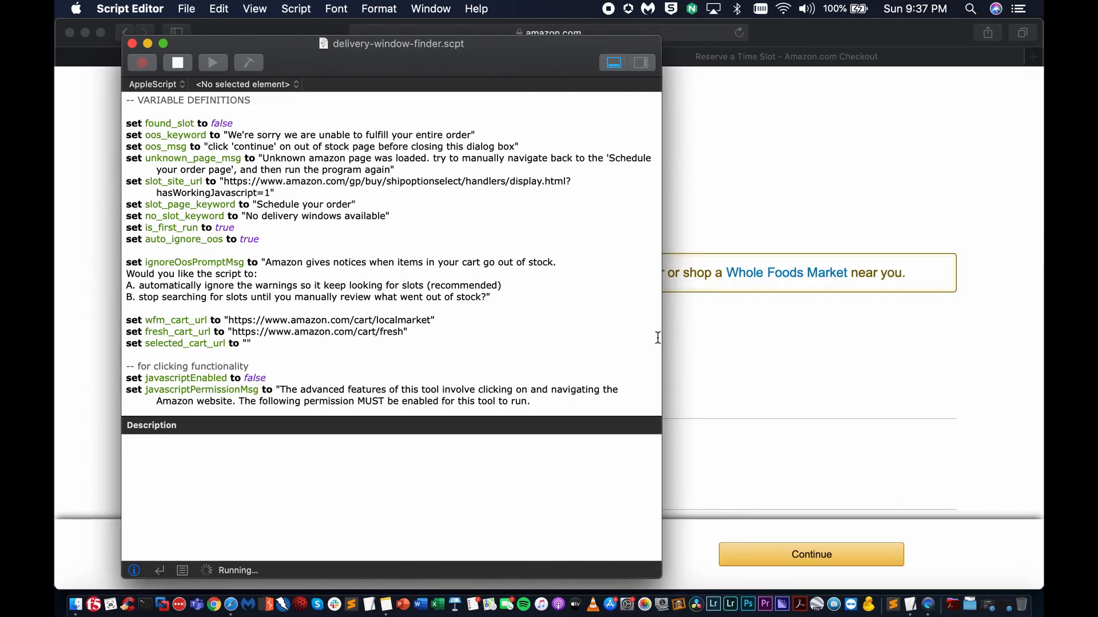
{"action": "mouse_move", "coordinate": [924, 503]}
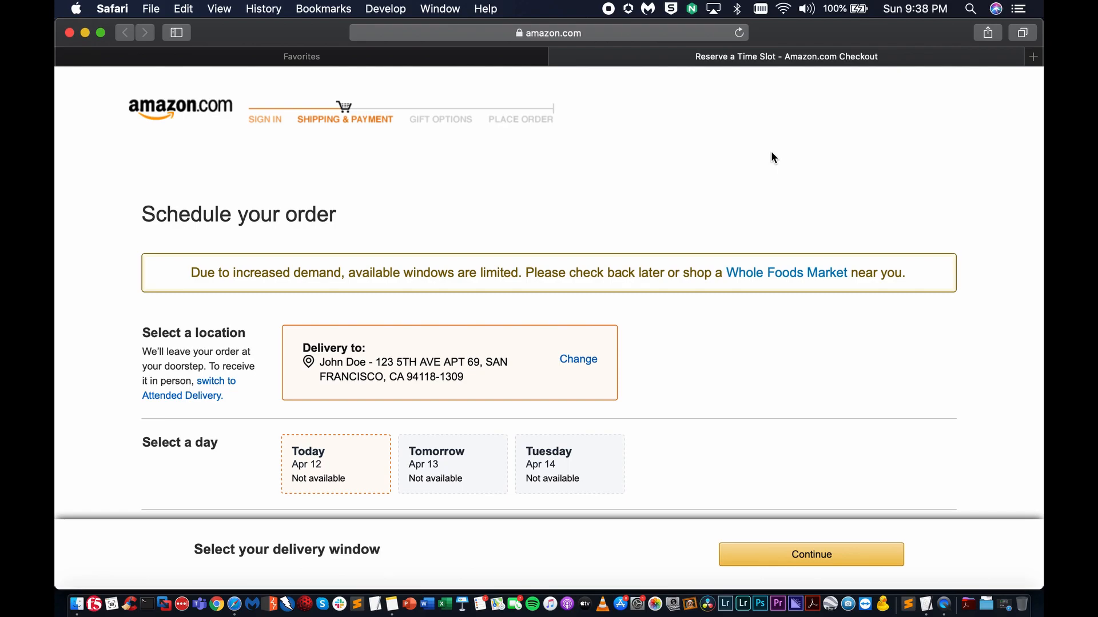
{"action": "mouse_move", "coordinate": [307, 470]}
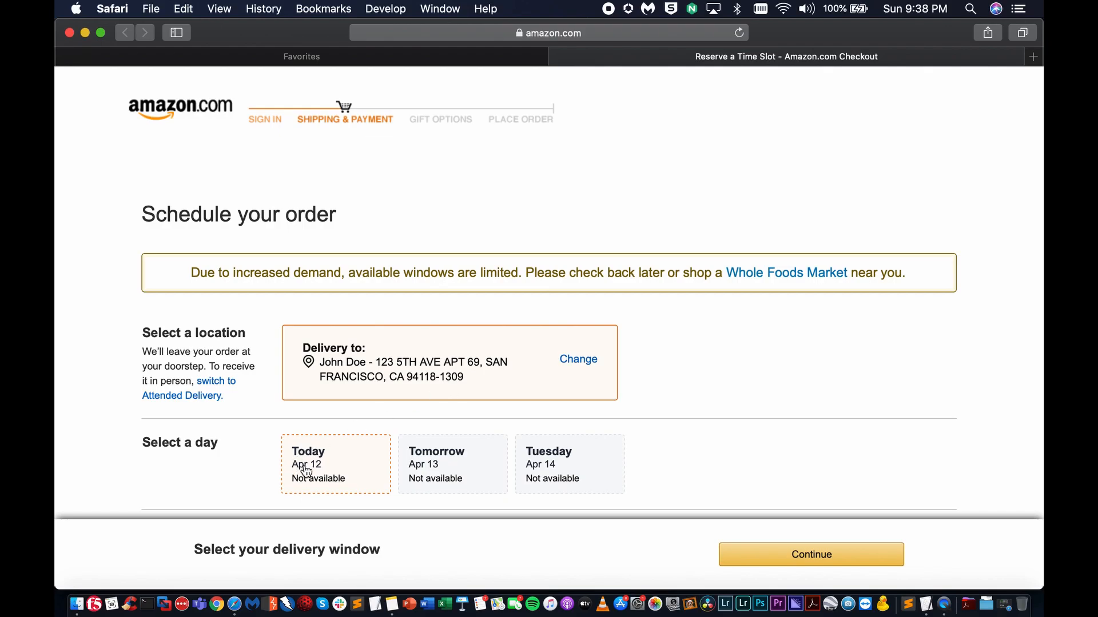
{"action": "mouse_move", "coordinate": [294, 448]}
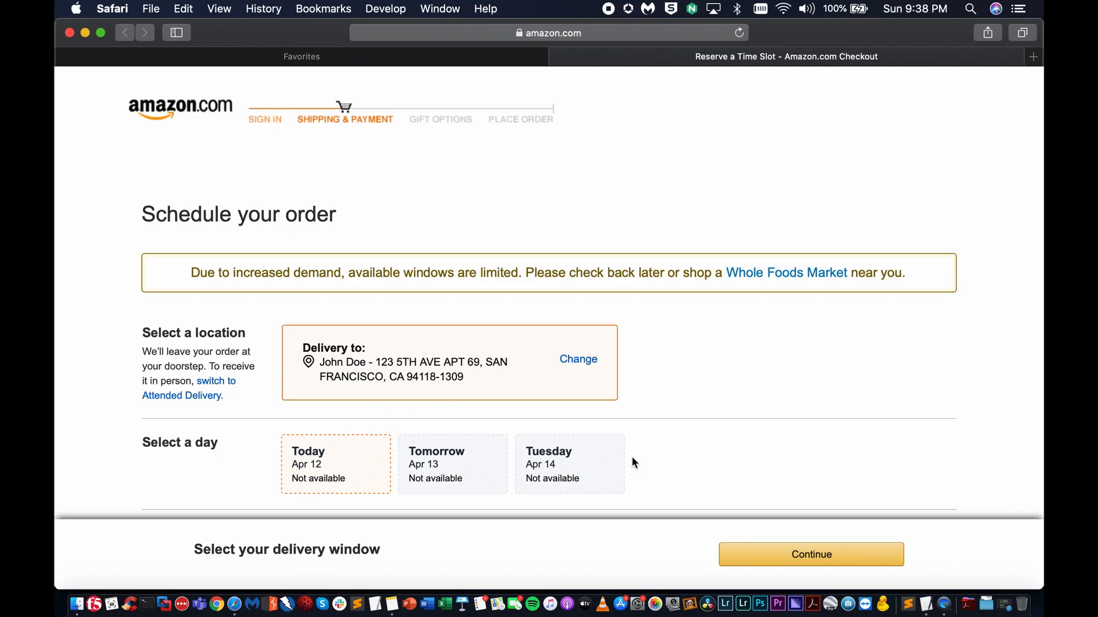
{"action": "mouse_move", "coordinate": [780, 432]}
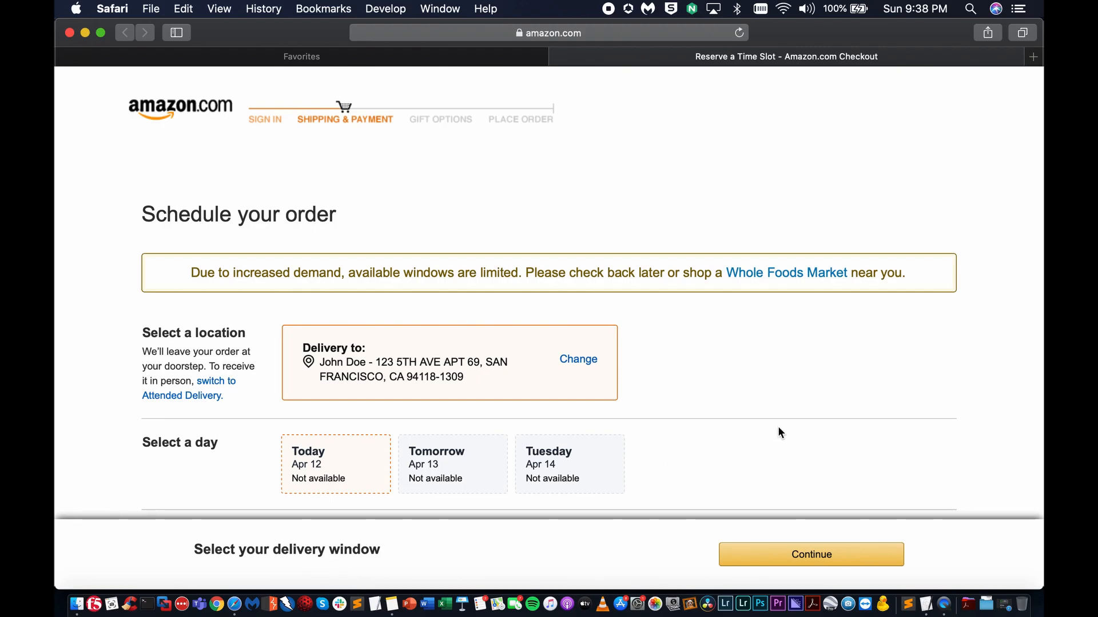
Step: Close the Reserve a Time Slot tab and load amazon.com in a fresh window
{"action": "key", "text": "volumeup"}
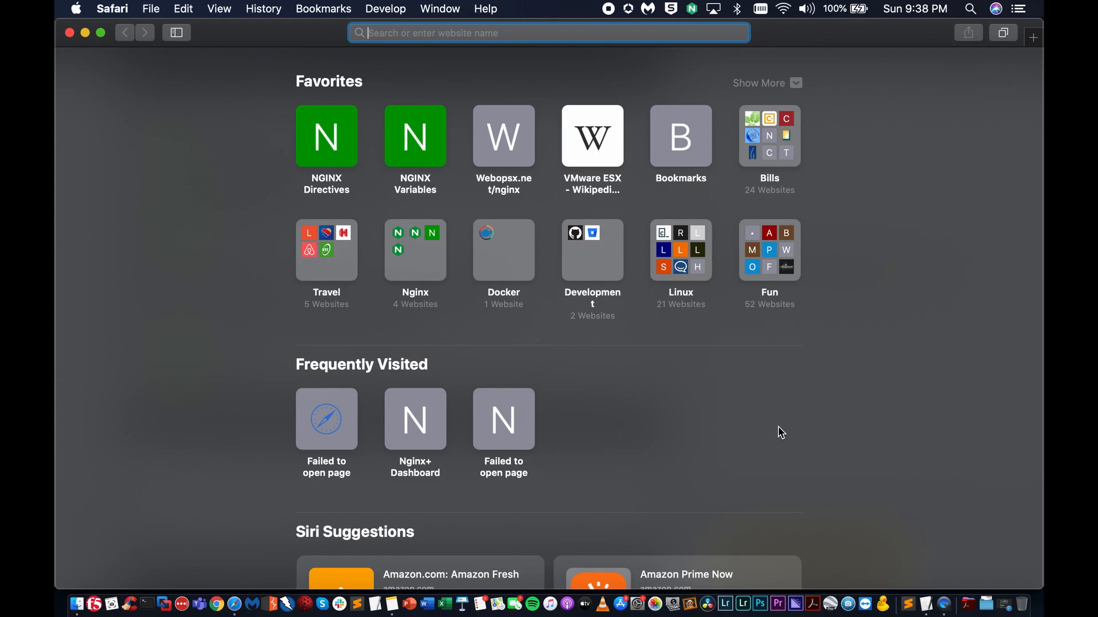
{"action": "type", "text": "amazon.com"}
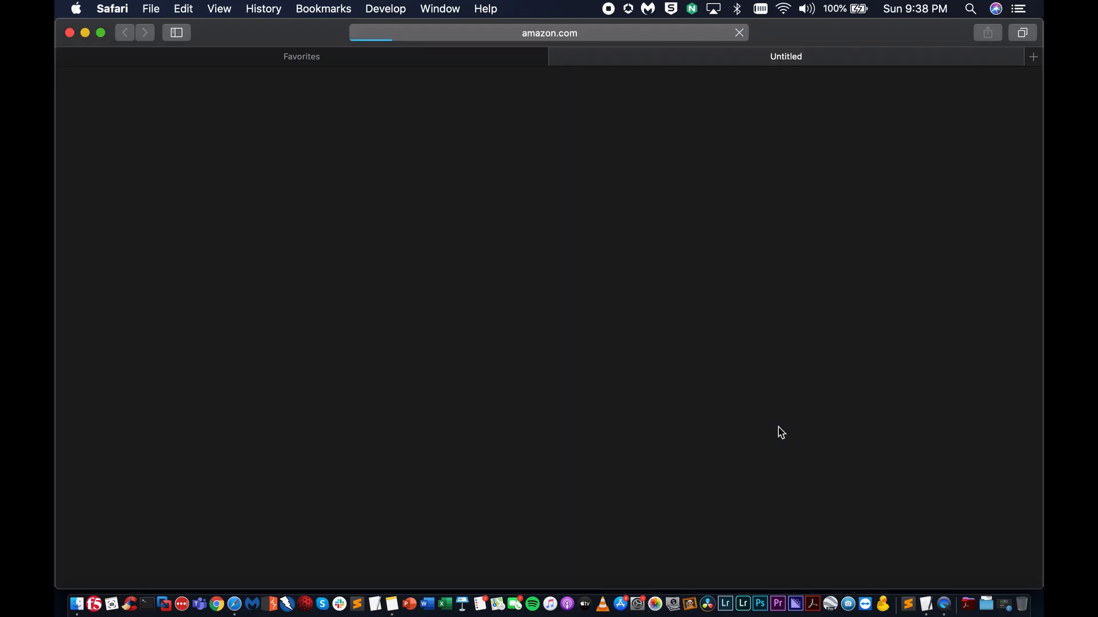